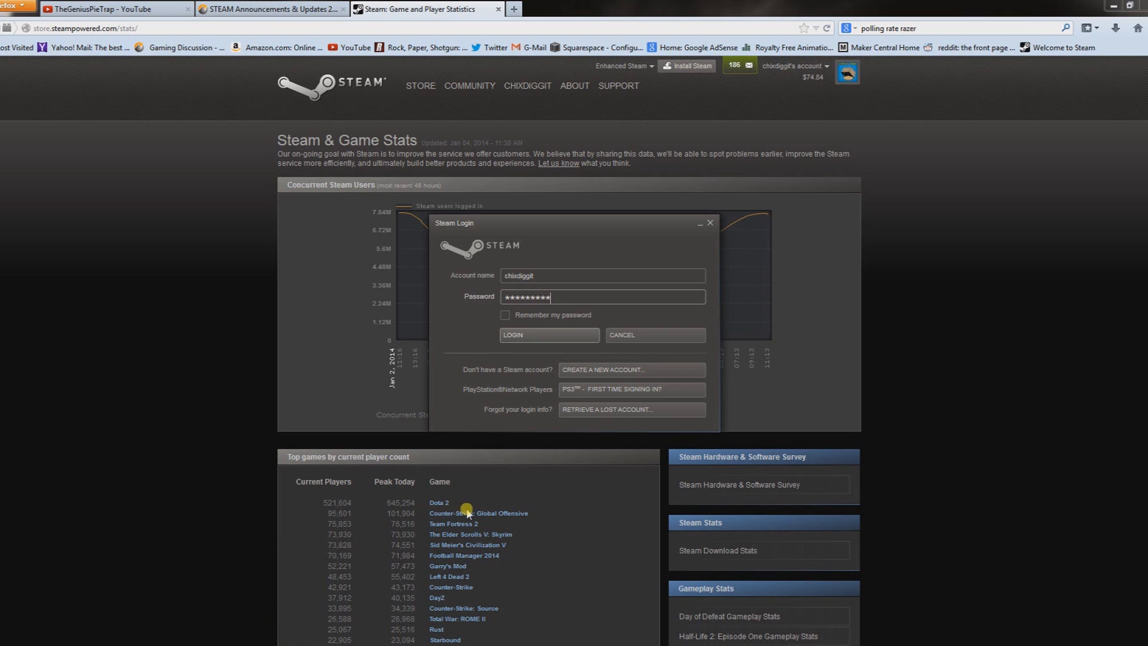
pyautogui.moveTo(464, 182)
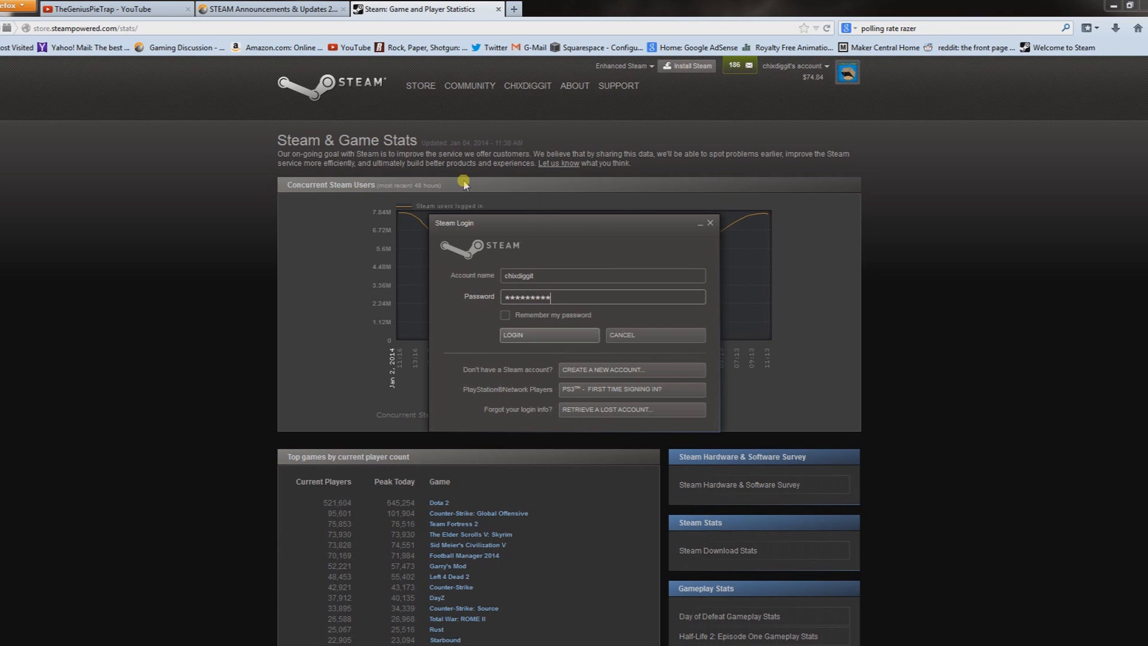
pyautogui.moveTo(166, 402)
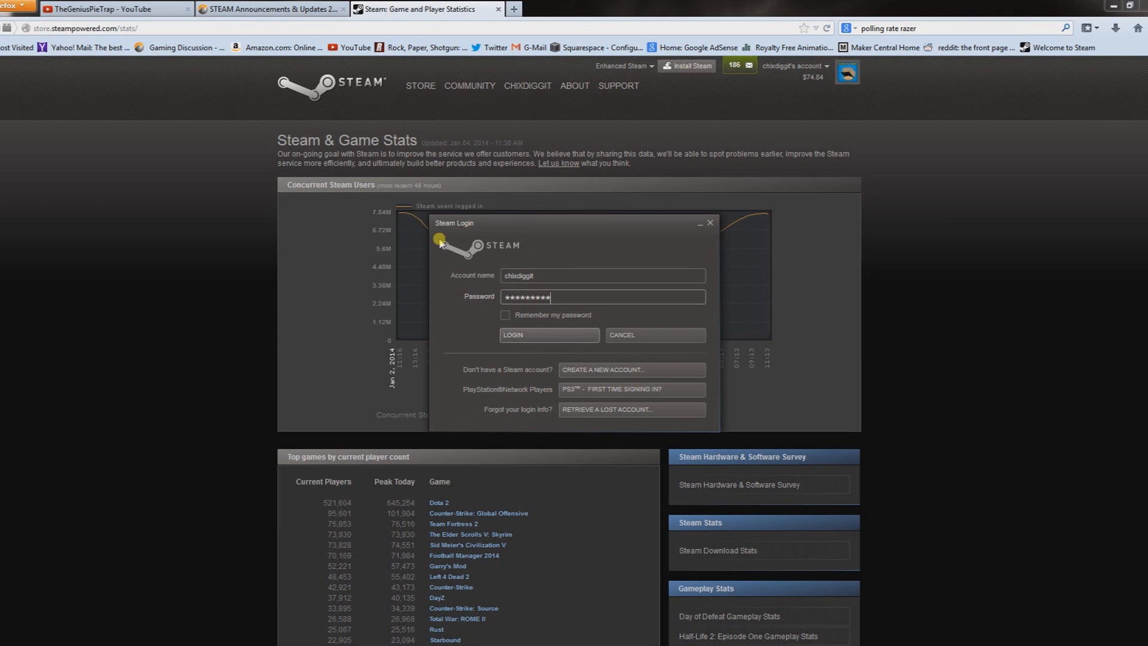
pyautogui.moveTo(527, 315)
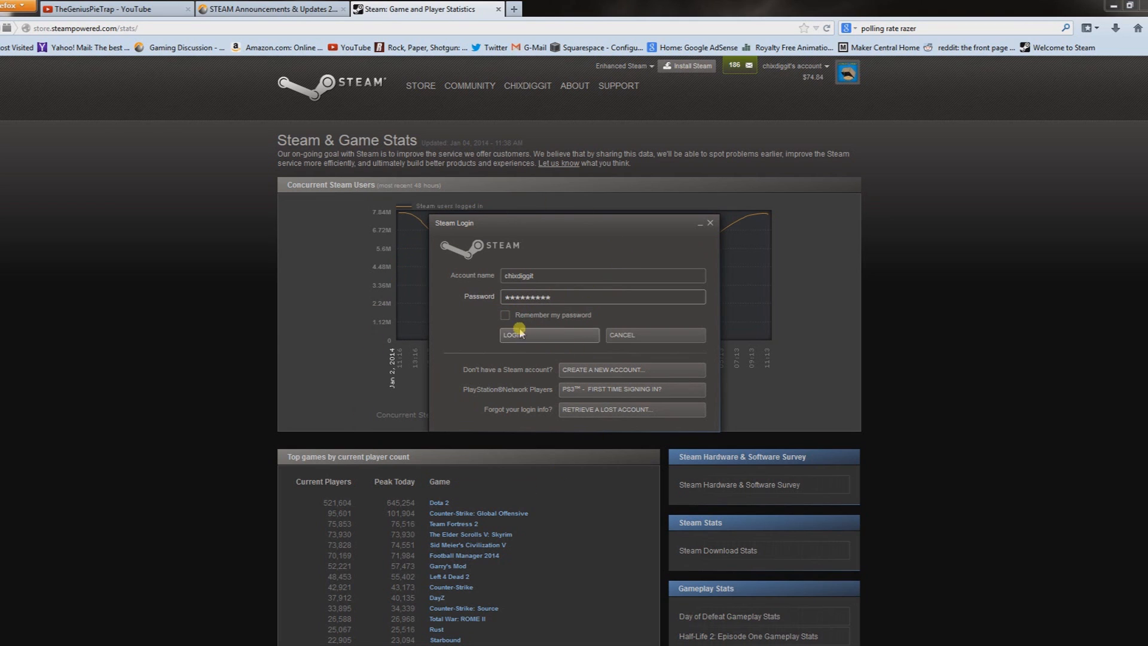
pyautogui.moveTo(505, 316)
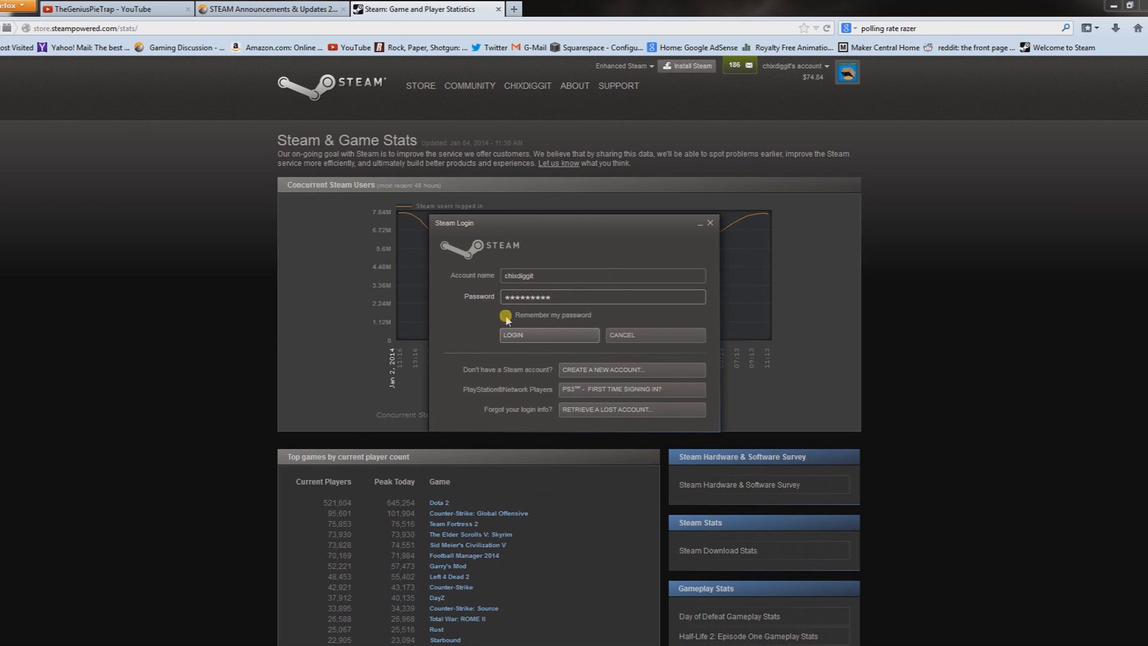
# Step: Tick 'Remember my password' in the Steam login dialog
pyautogui.click(505, 315)
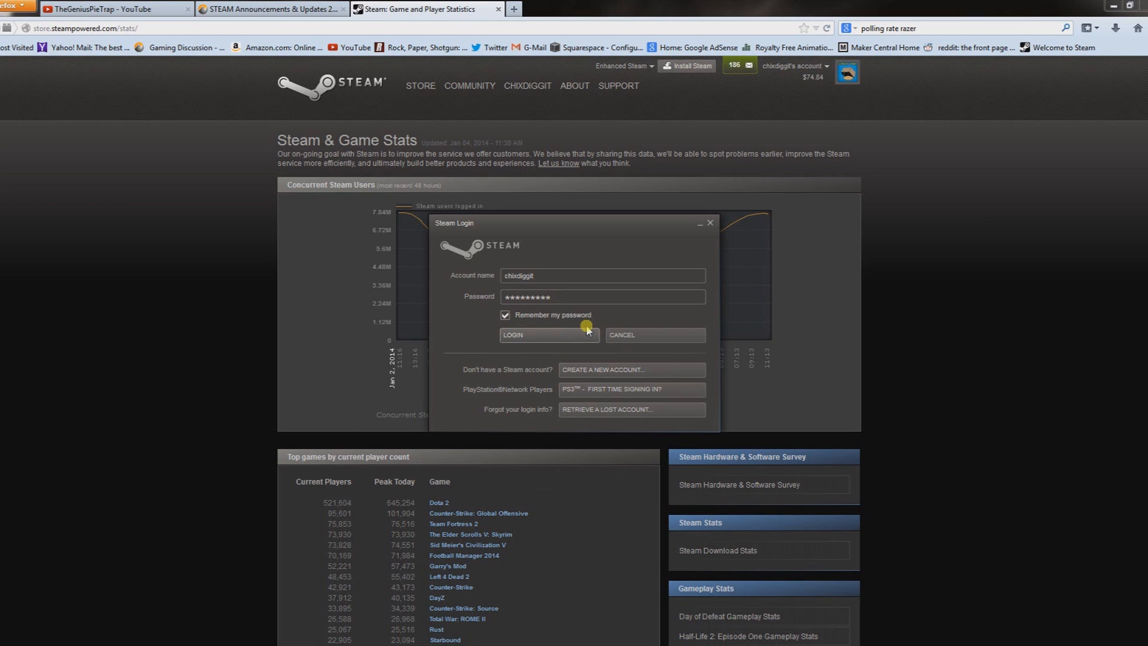
pyautogui.moveTo(549, 357)
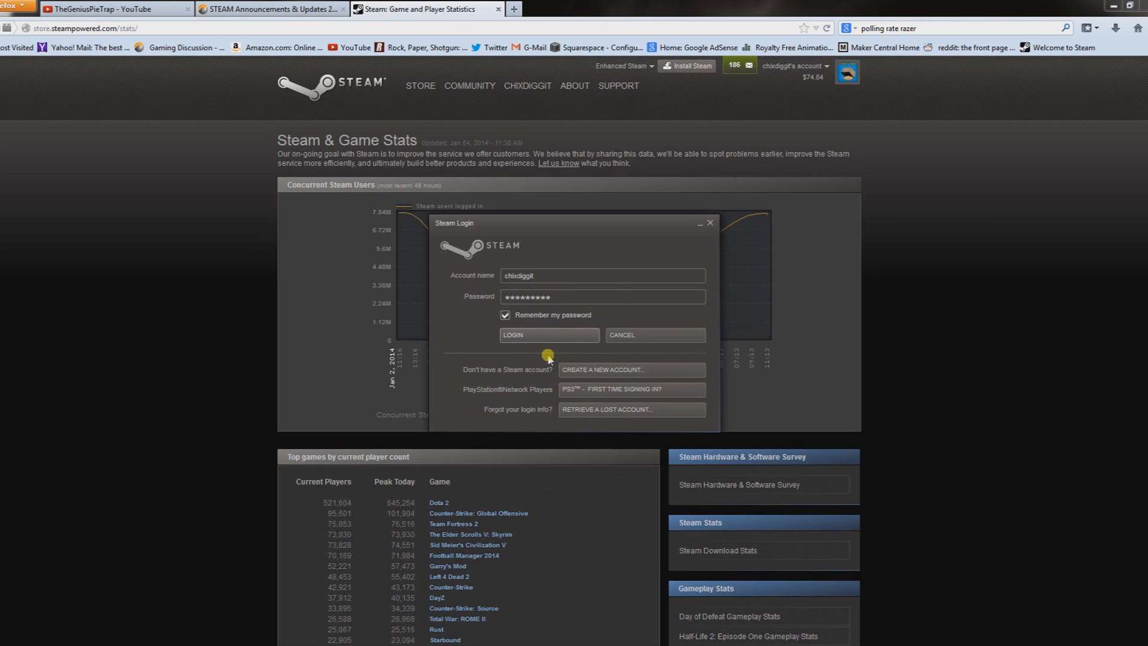
pyautogui.moveTo(529, 328)
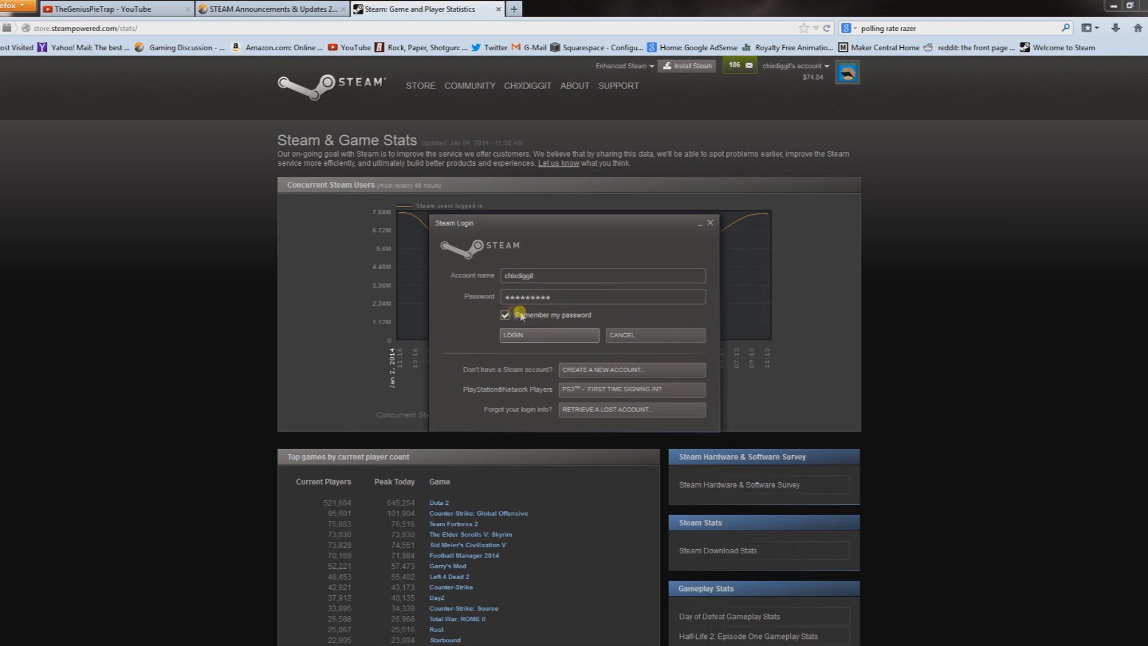
pyautogui.moveTo(529, 340)
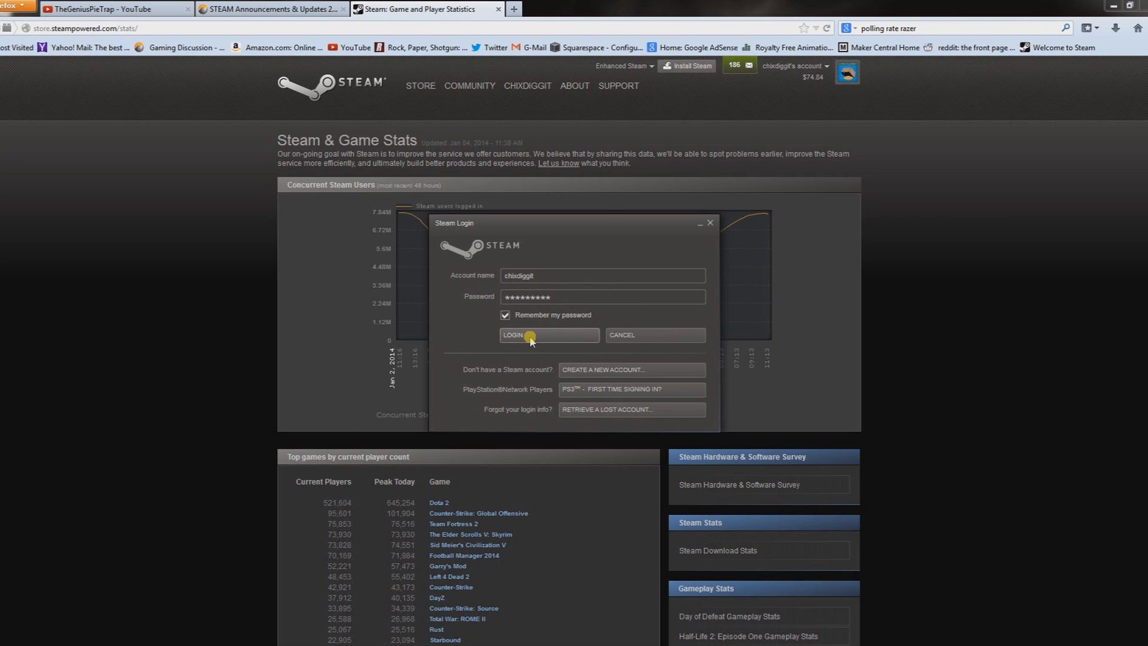
pyautogui.moveTo(548, 339)
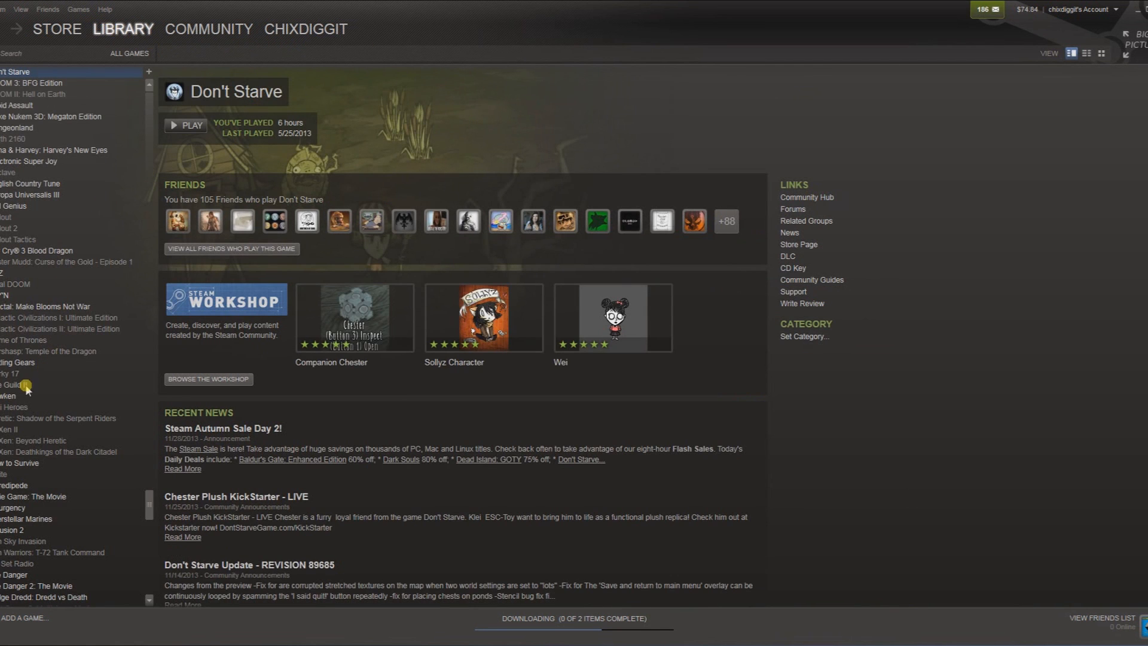
pyautogui.click(21, 361)
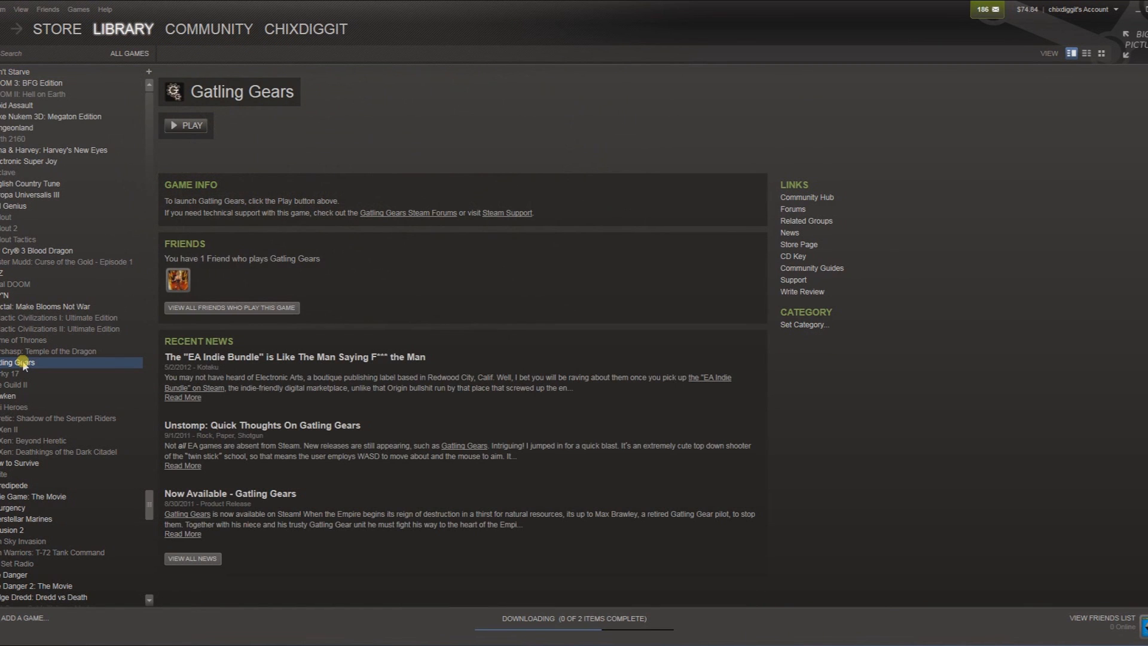
pyautogui.click(21, 395)
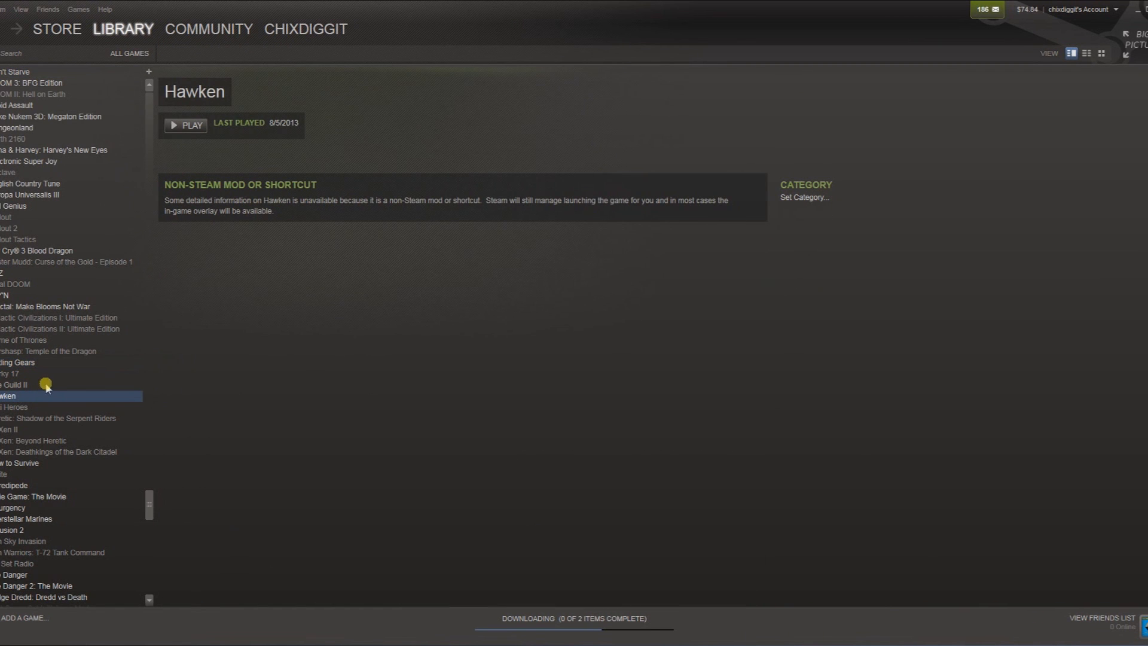
pyautogui.click(44, 417)
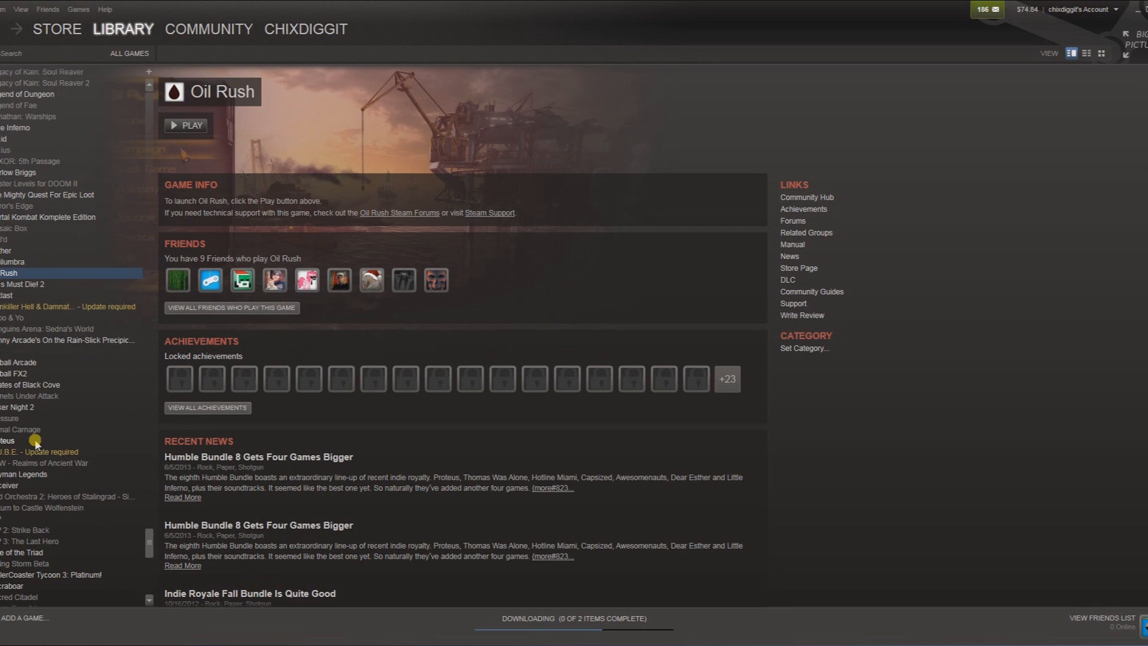
pyautogui.scroll(-3)
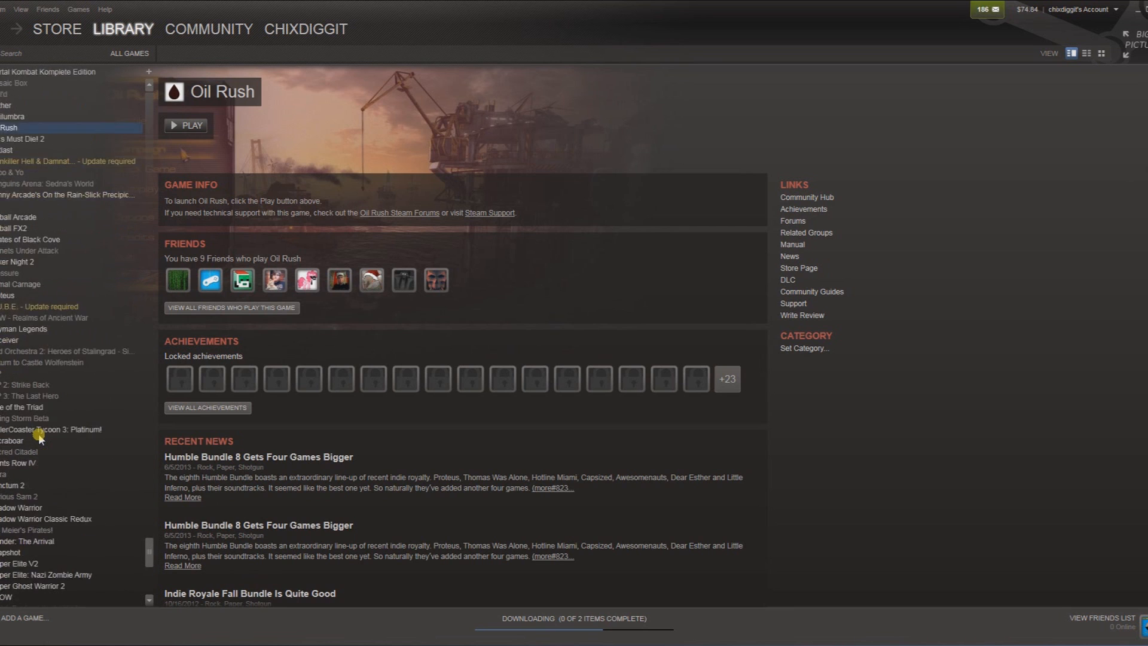
pyautogui.scroll(-3)
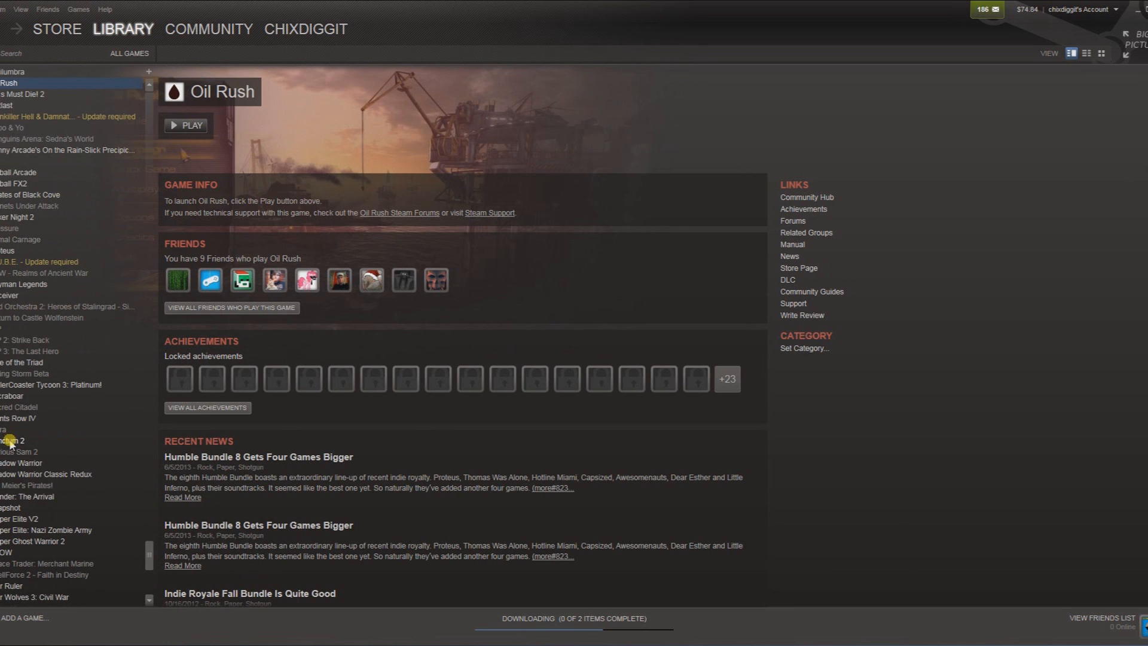
pyautogui.scroll(-3)
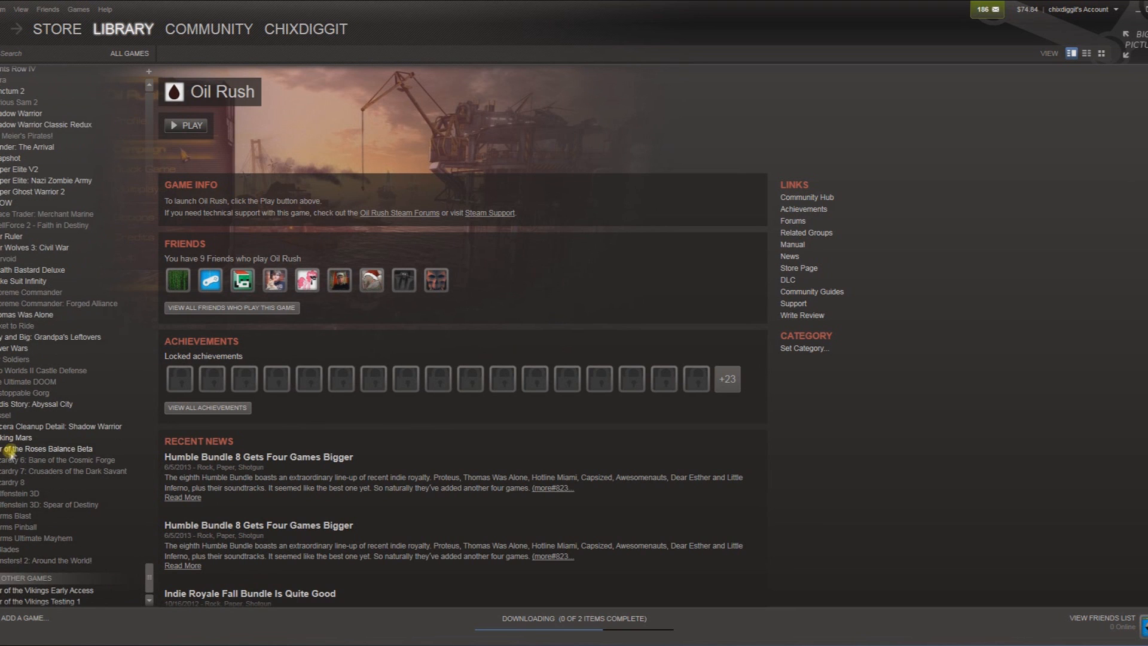
pyautogui.scroll(3)
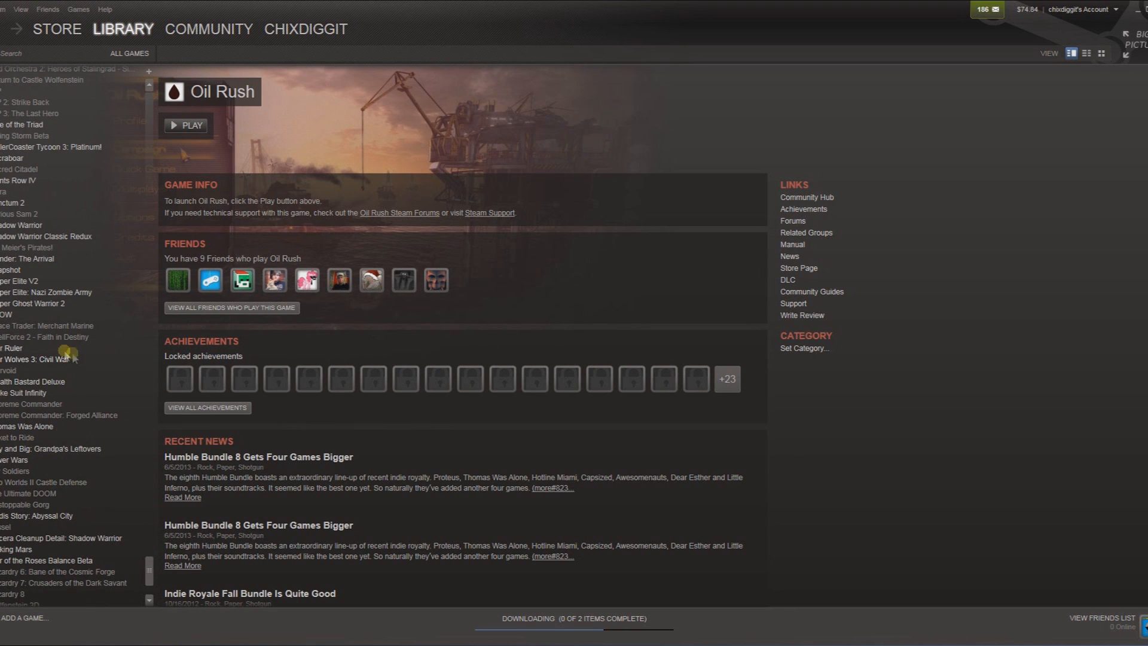
pyautogui.moveTo(42, 282)
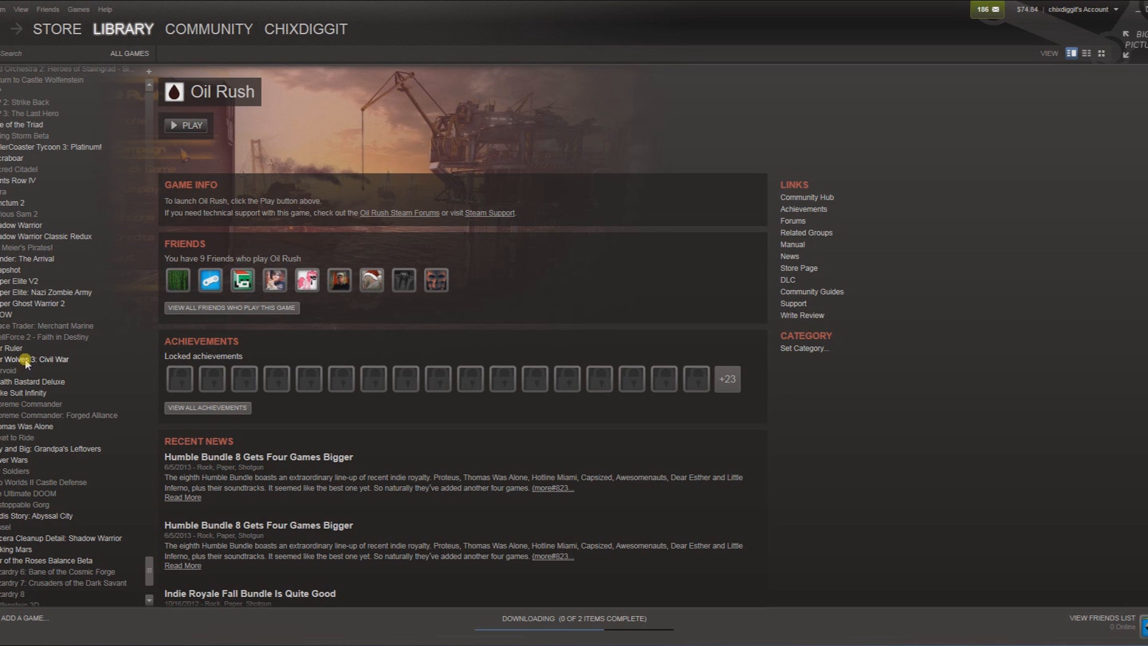
pyautogui.moveTo(24, 262)
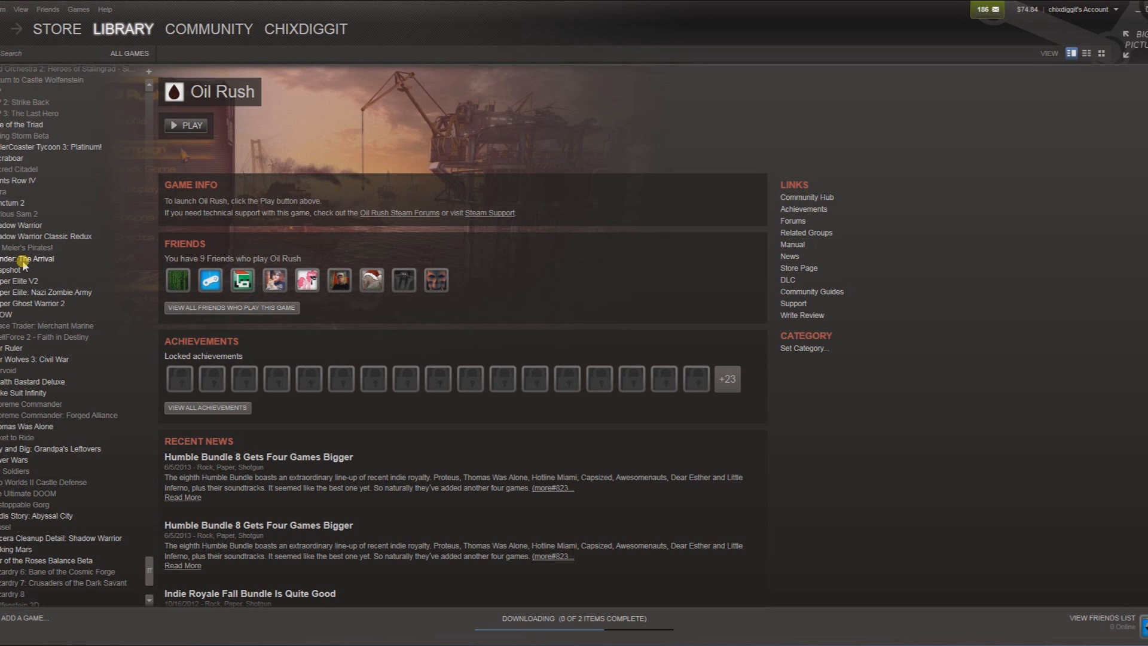
pyautogui.moveTo(11, 201)
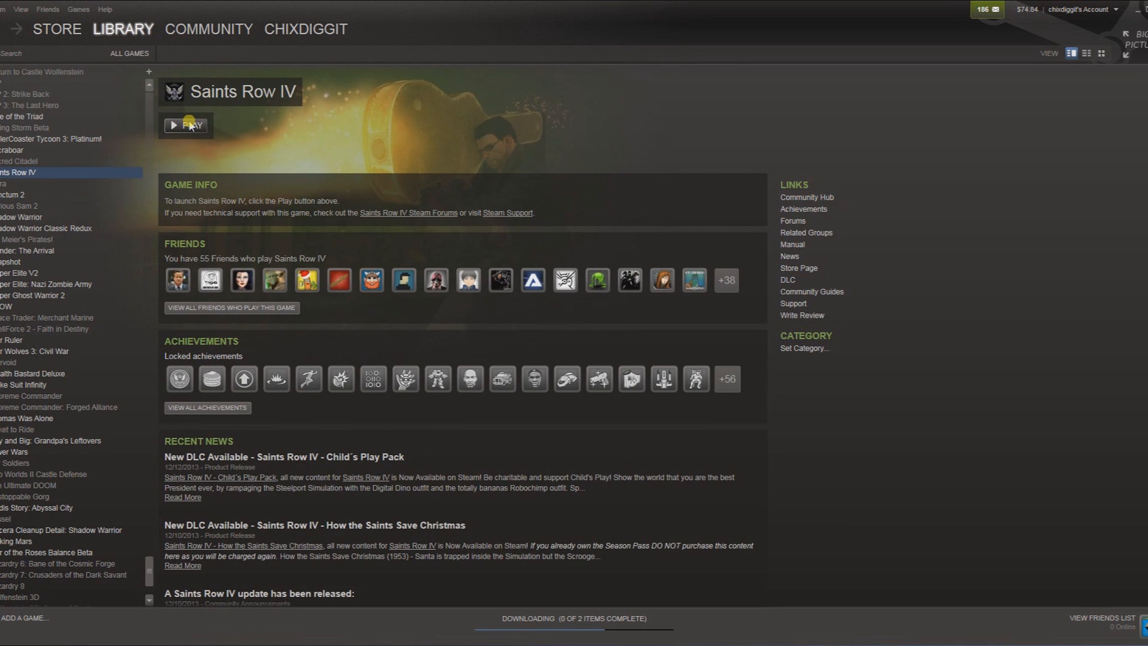
pyautogui.moveTo(129, 11)
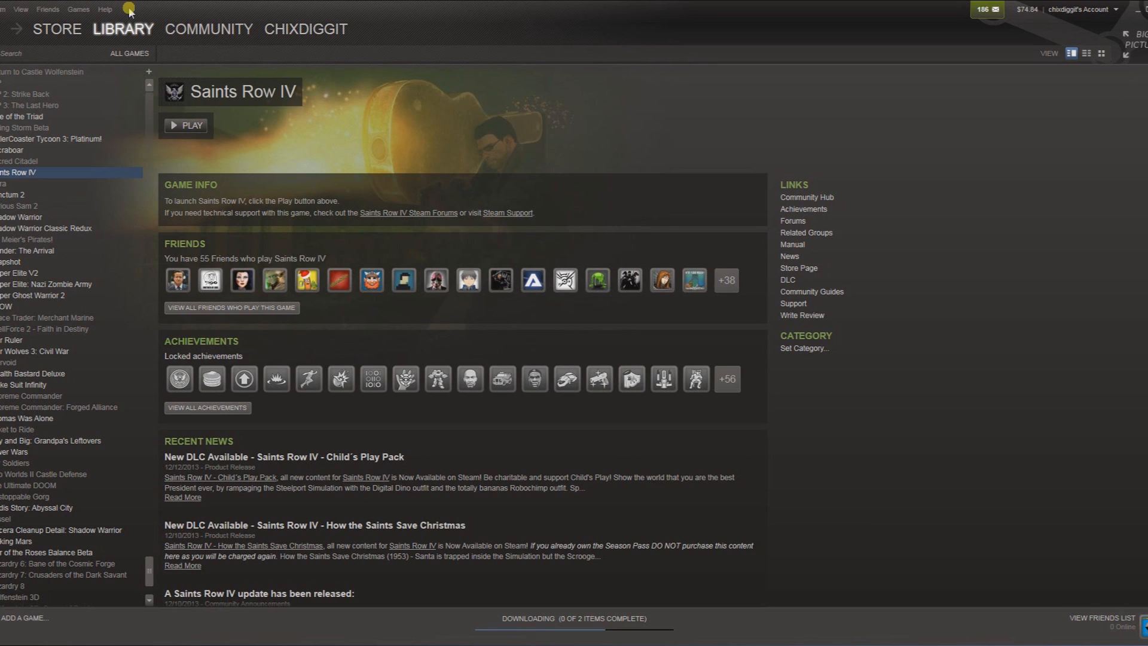
pyautogui.moveTo(104, 285)
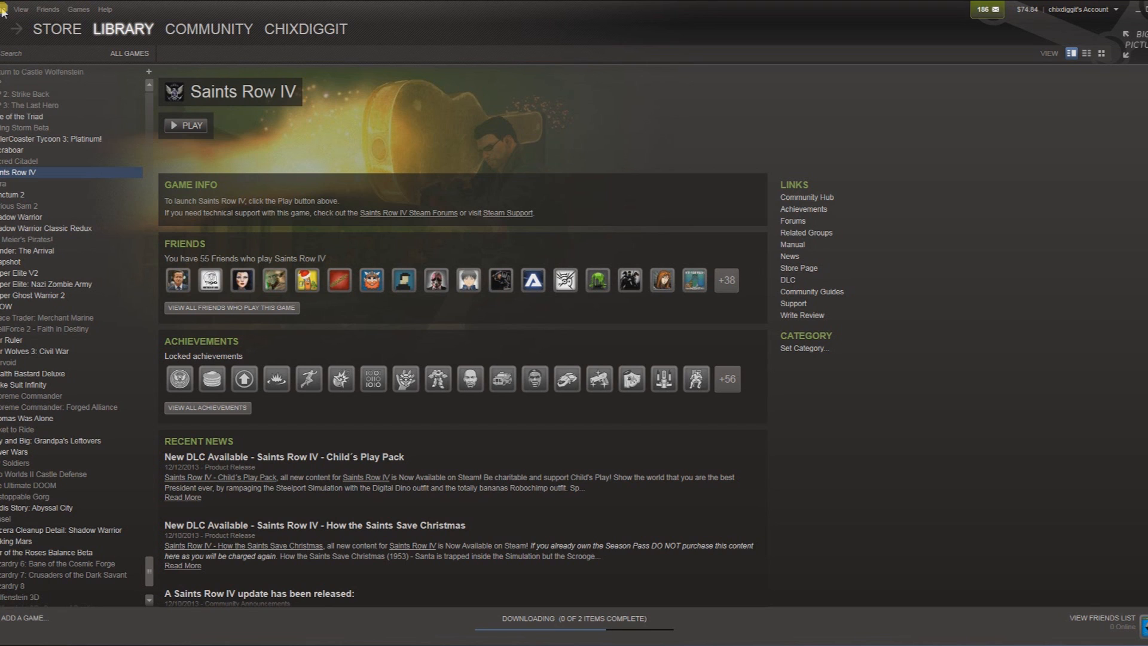
# Step: Open the Steam client settings from the Steam menu
pyautogui.click(14, 8)
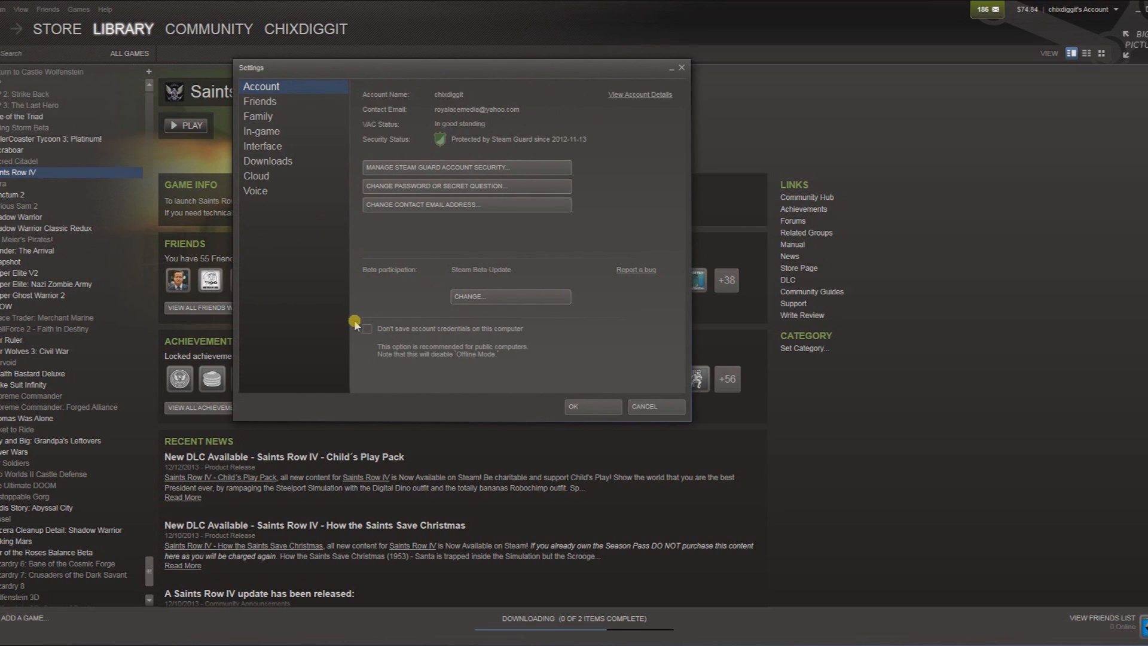
pyautogui.moveTo(411, 337)
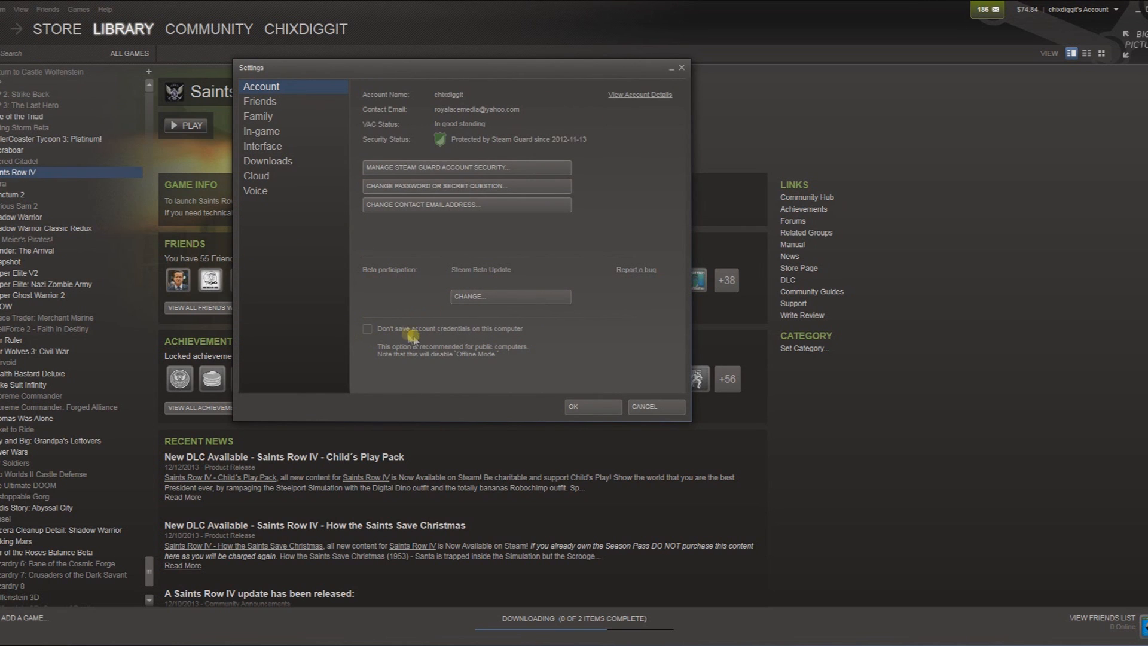
pyautogui.moveTo(532, 336)
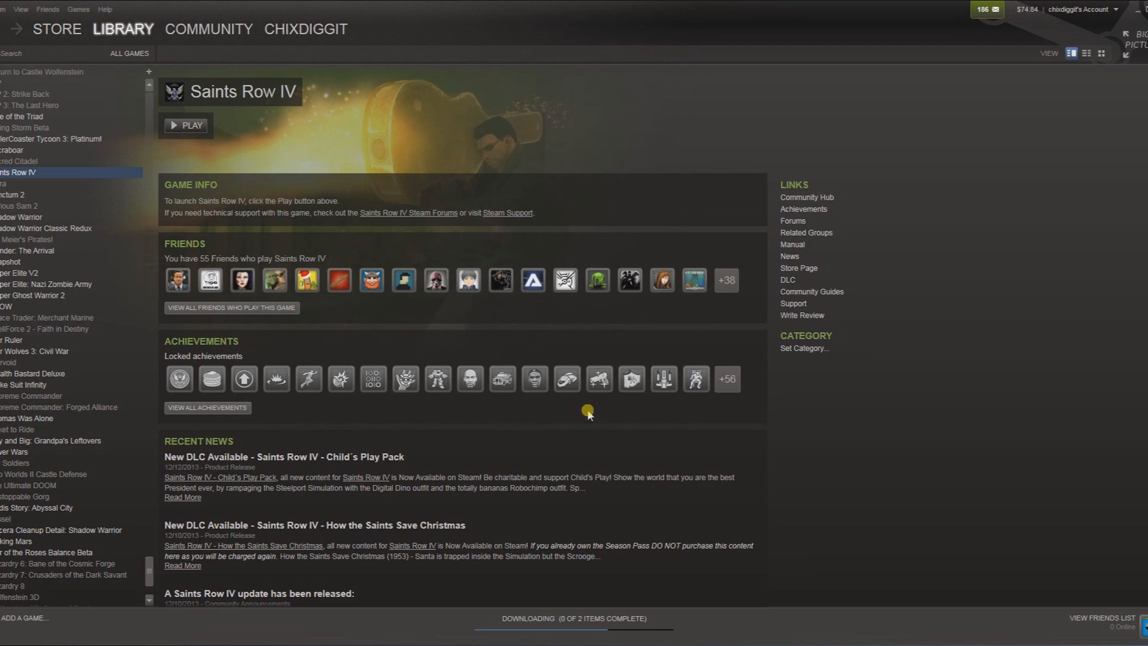
# Step: Choose Go Offline... from the Steam menu to restart in Offline Mode
pyautogui.click(7, 8)
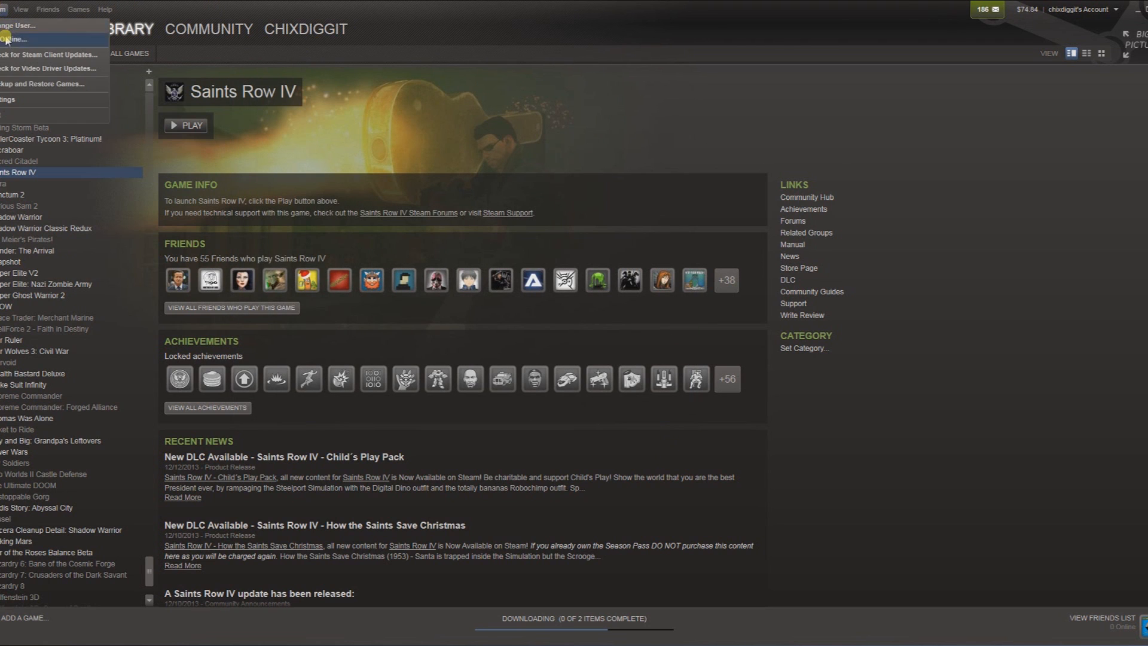
pyautogui.click(14, 38)
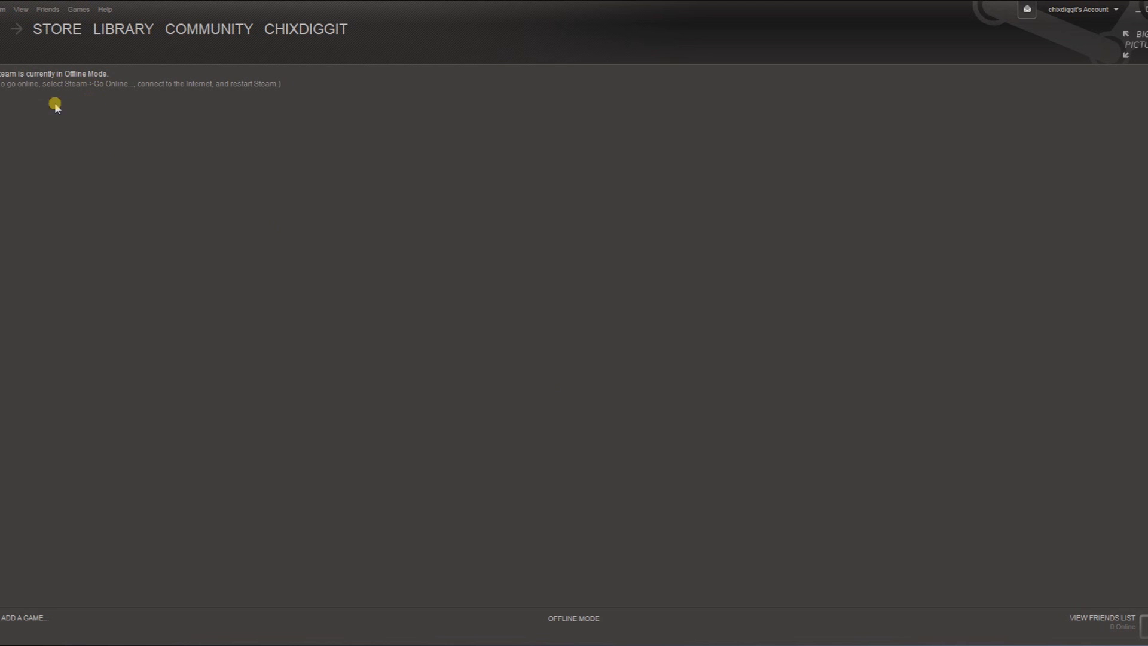
pyautogui.click(123, 29)
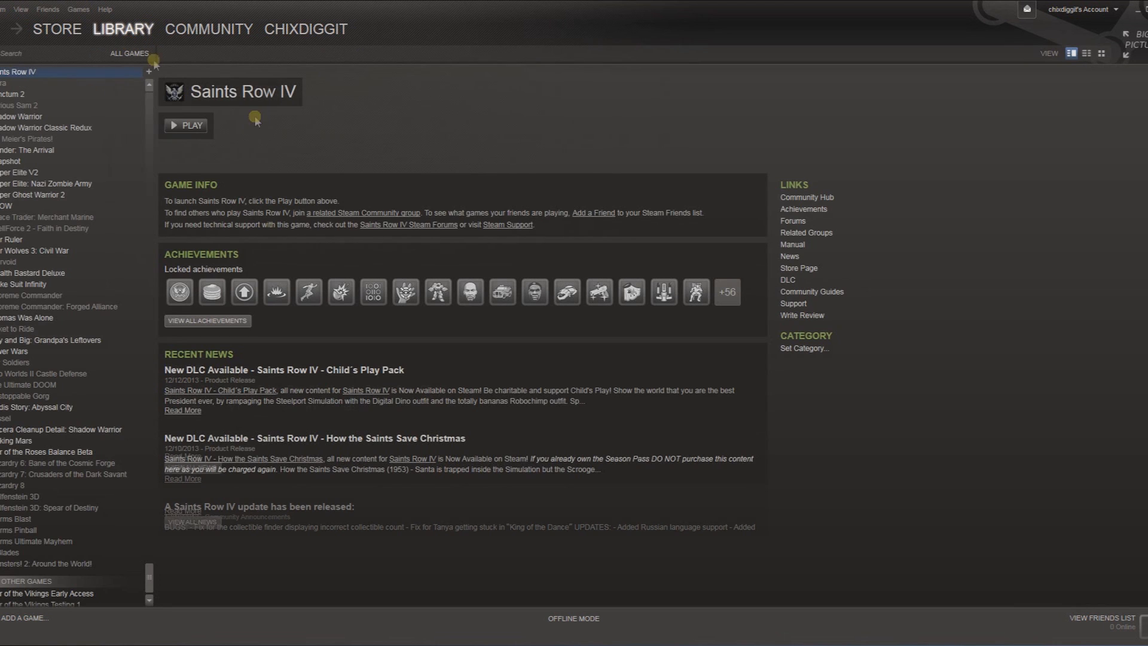
pyautogui.click(56, 29)
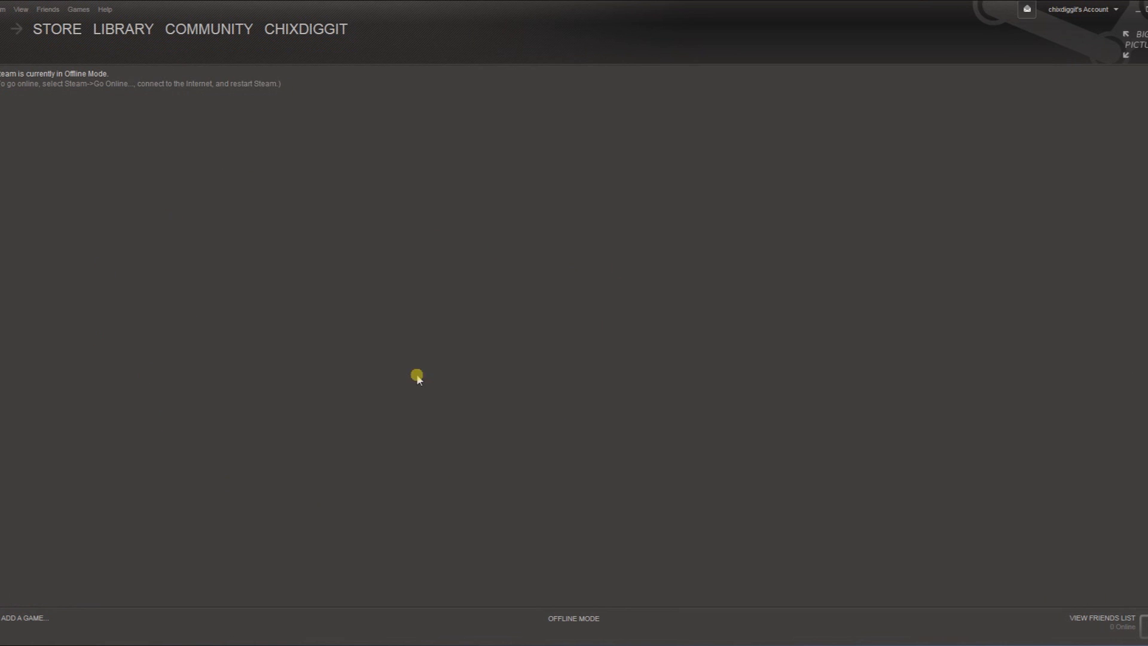
pyautogui.moveTo(83, 167)
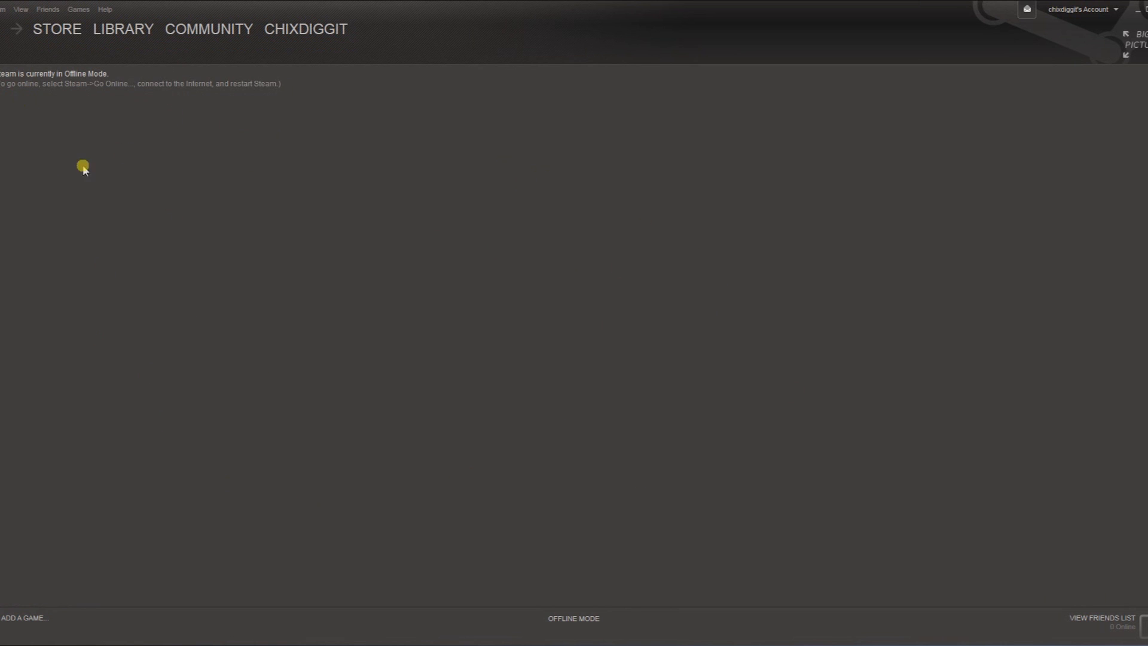
pyautogui.click(208, 29)
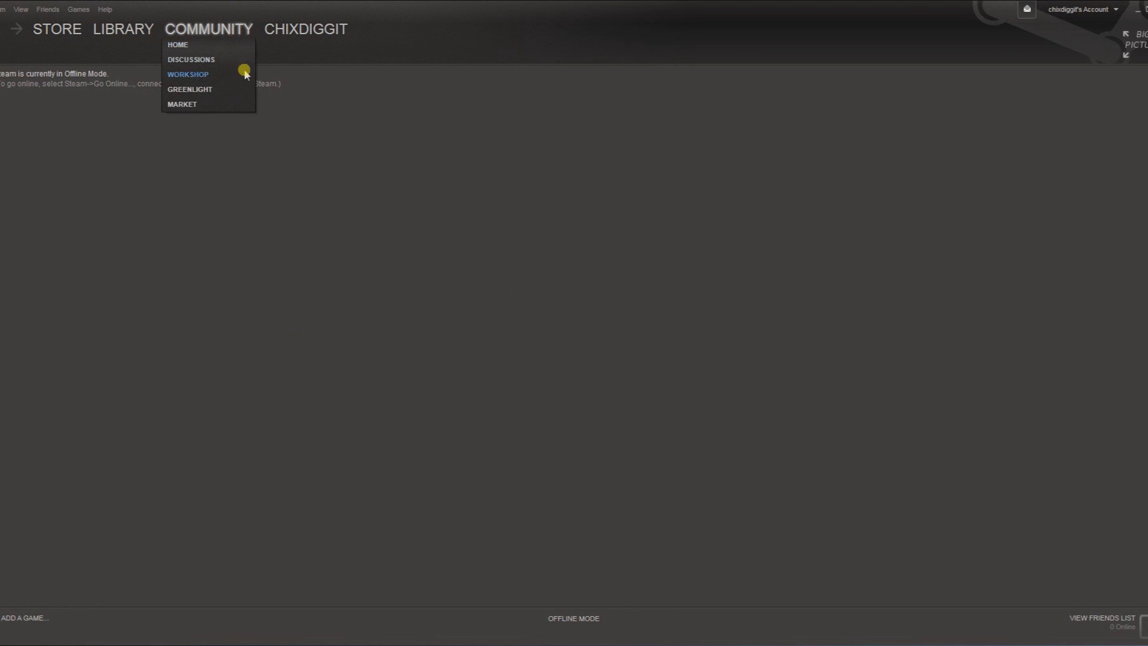
pyautogui.moveTo(176, 33)
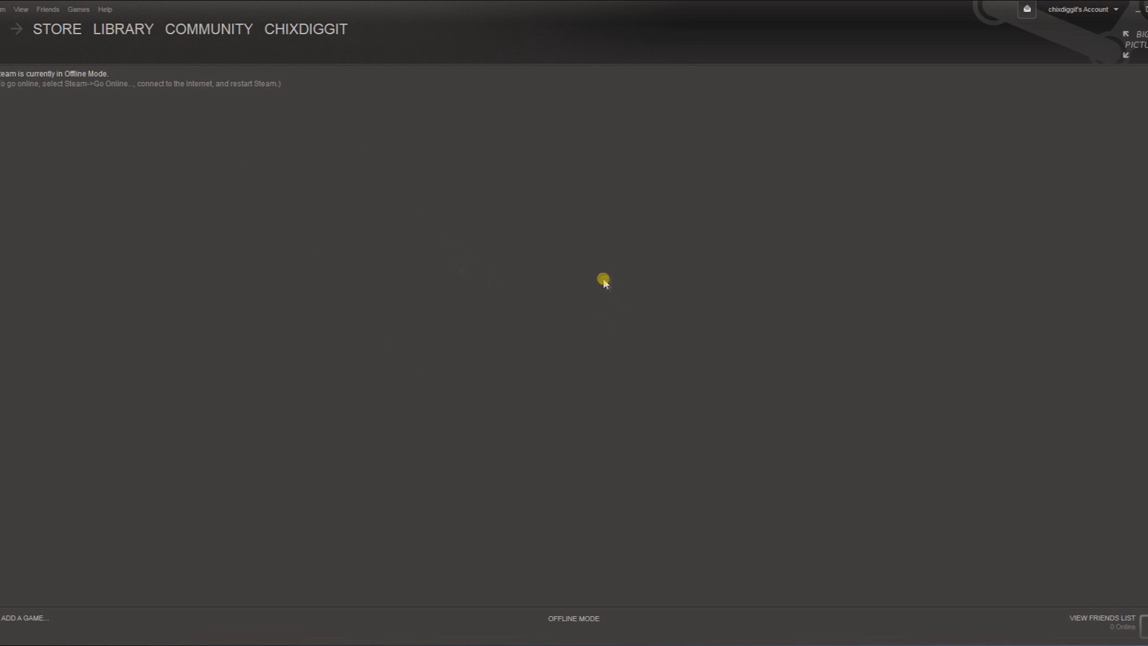
pyautogui.moveTo(596, 280)
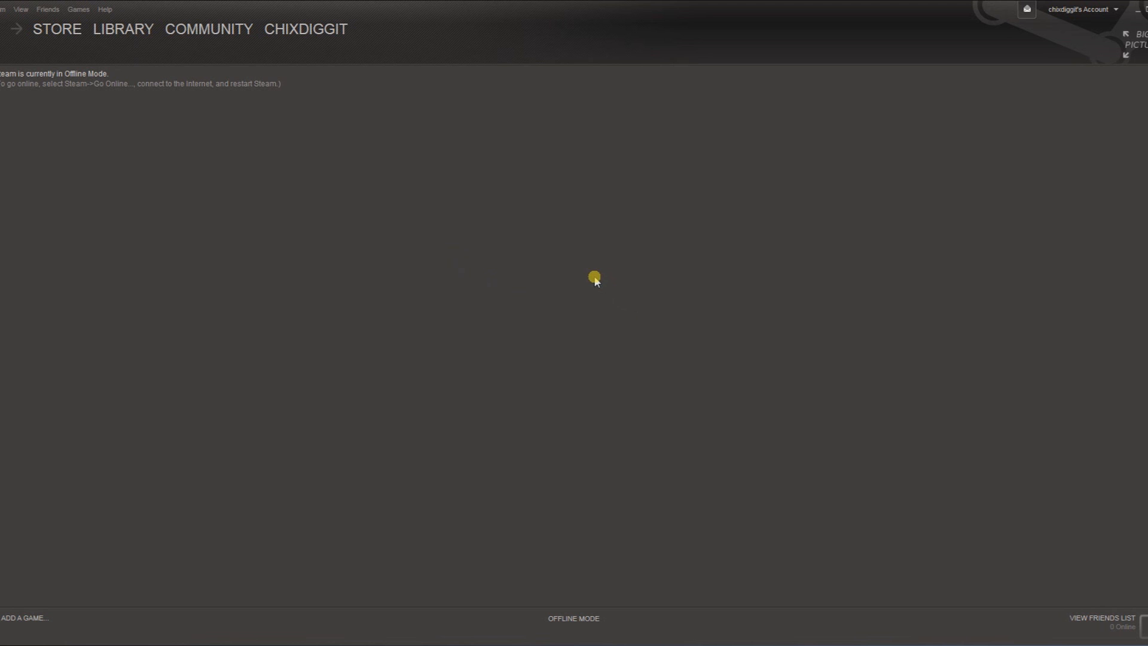
pyautogui.moveTo(603, 214)
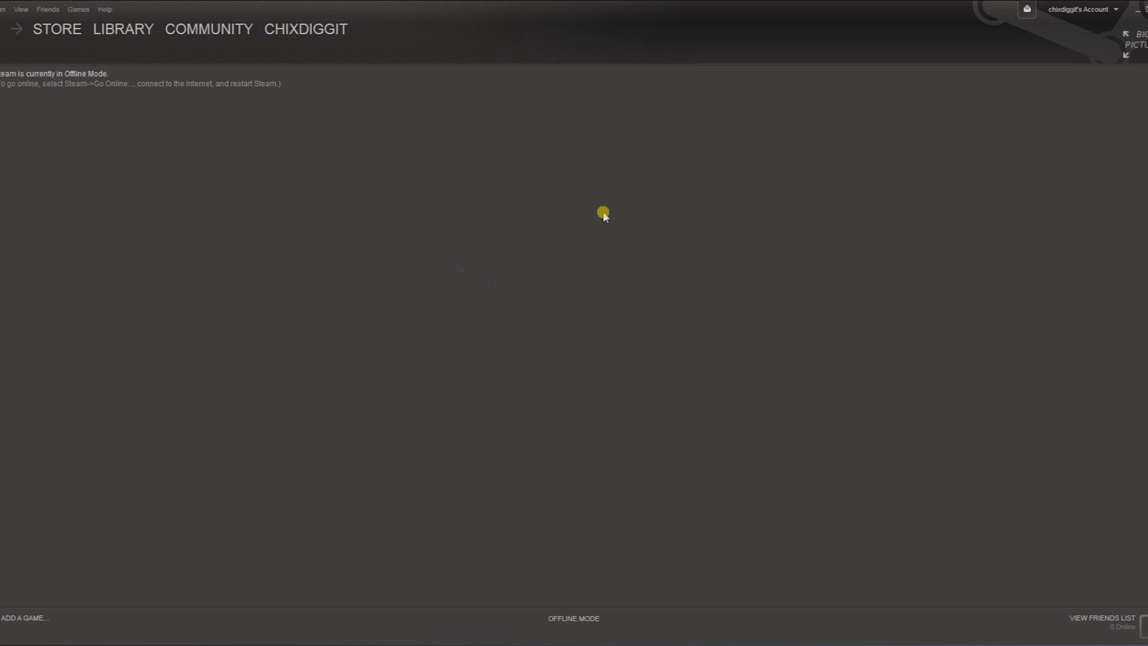
pyautogui.moveTo(360, 176)
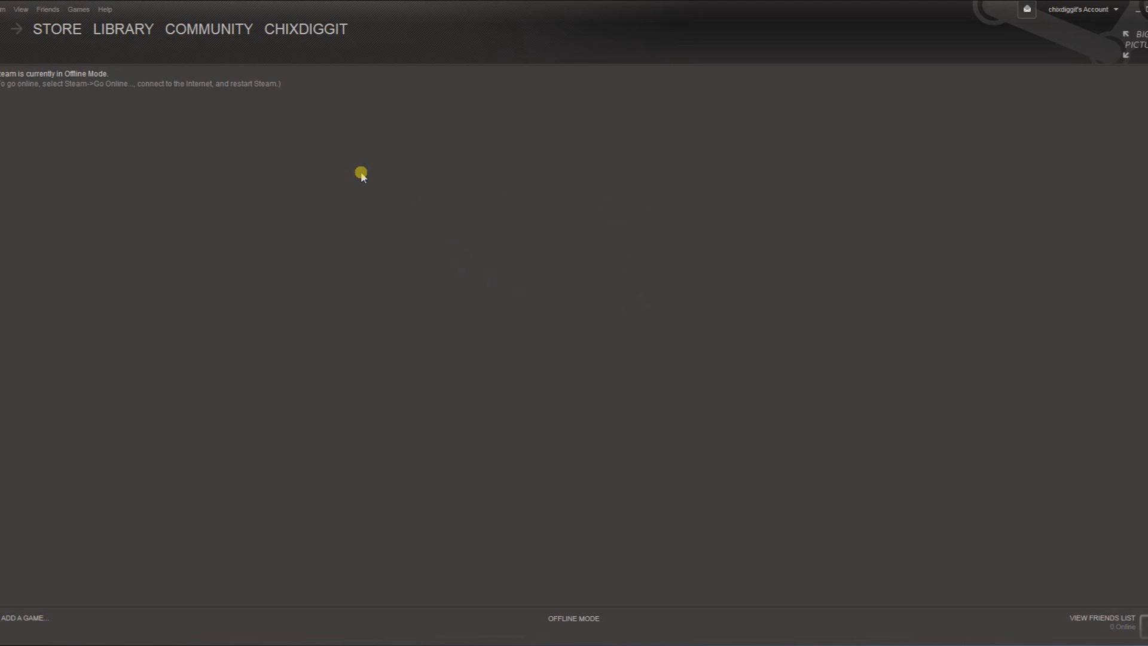
pyautogui.moveTo(236, 255)
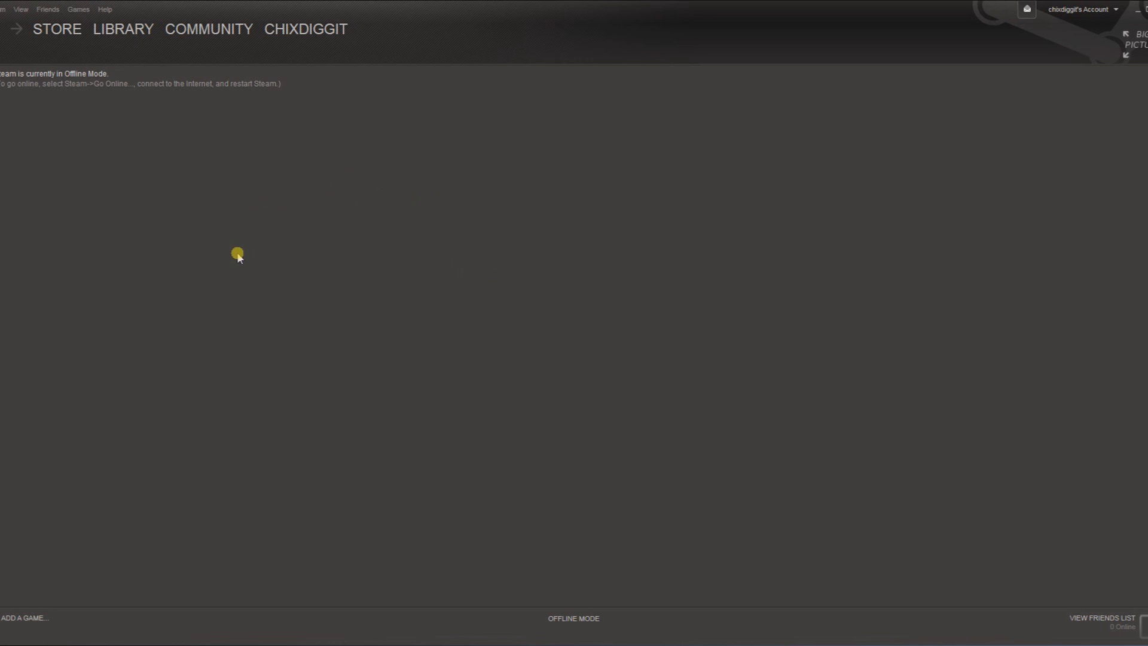
pyautogui.moveTo(479, 158)
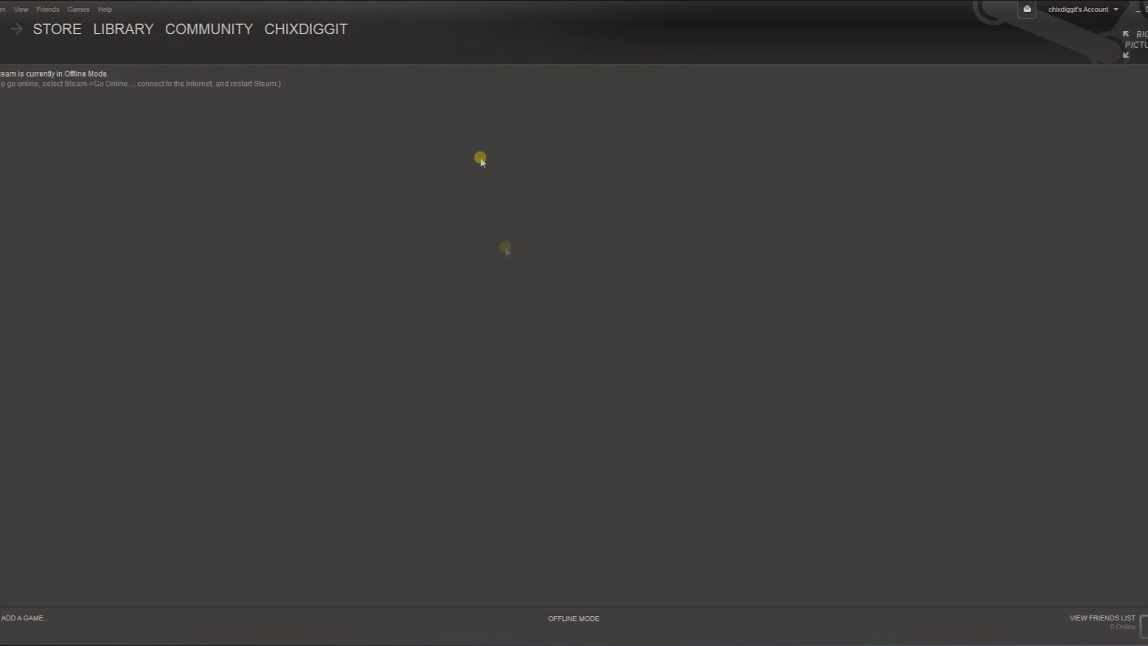